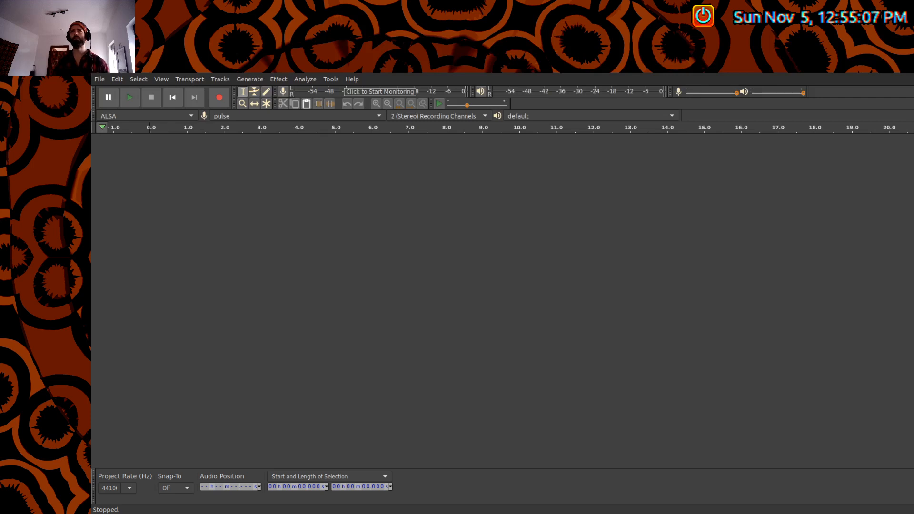
pyautogui.moveTo(217, 173)
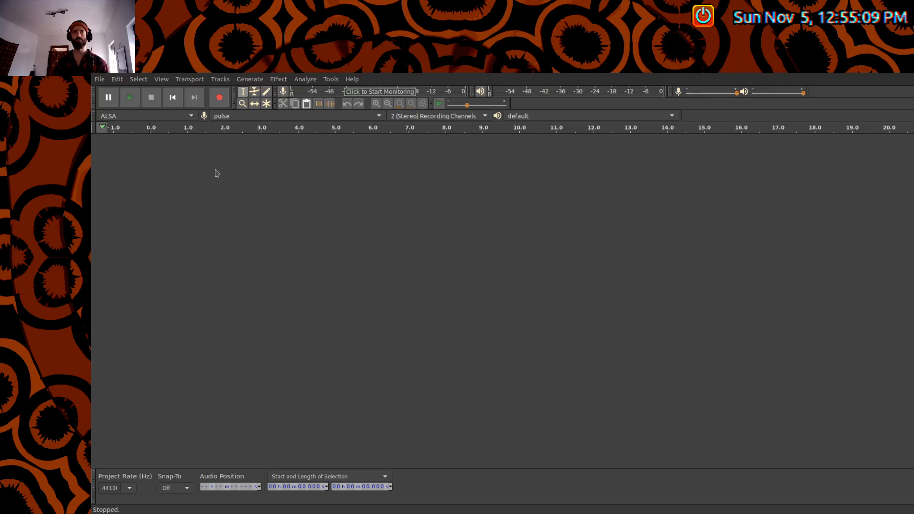
pyautogui.moveTo(656, 250)
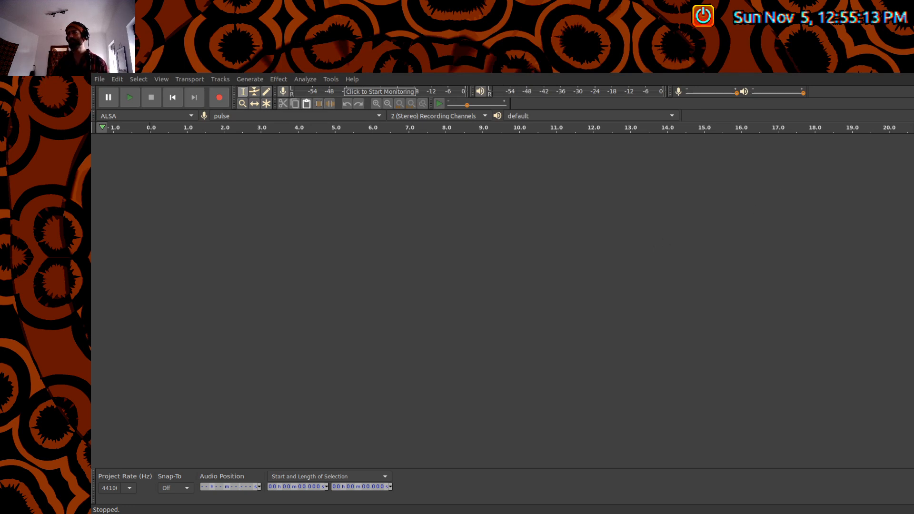
pyautogui.moveTo(202, 177)
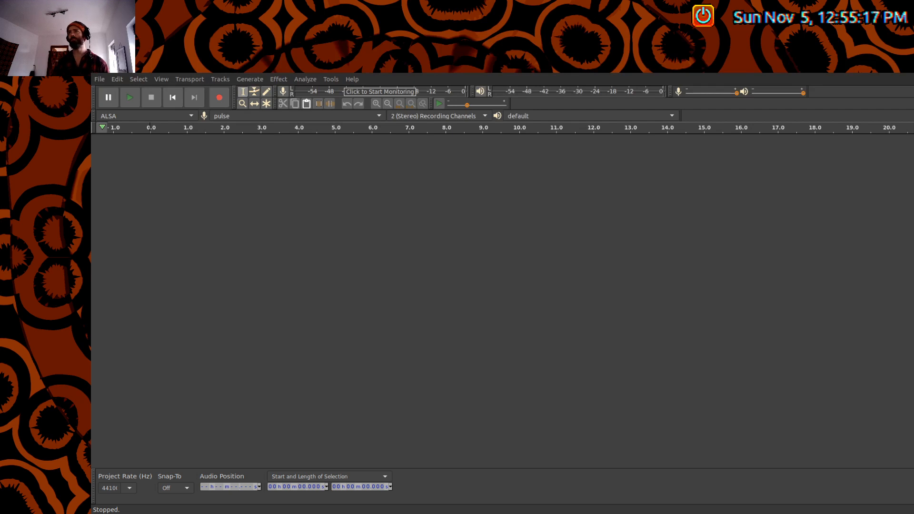
pyautogui.moveTo(323, 183)
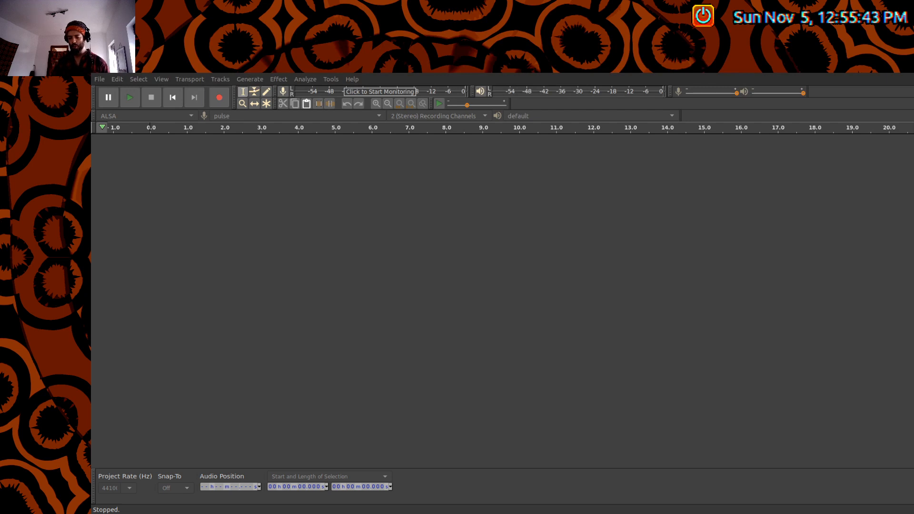
pyautogui.moveTo(555, 313)
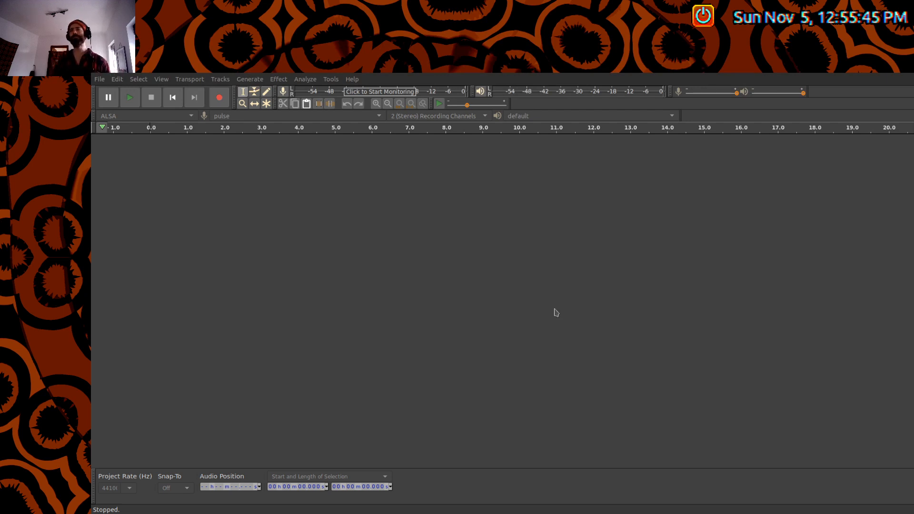
pyautogui.moveTo(467, 230)
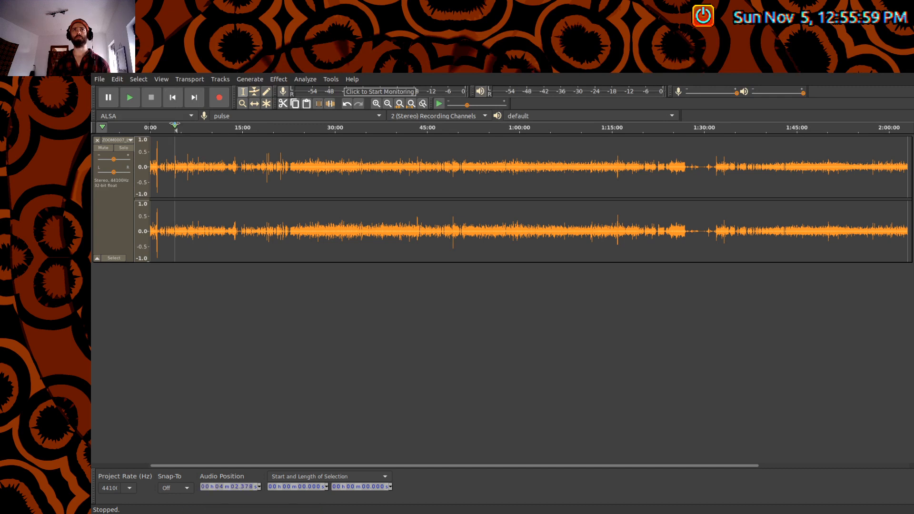
# Load the two-hour stereo field recording into the project as one track
pyautogui.click(129, 97)
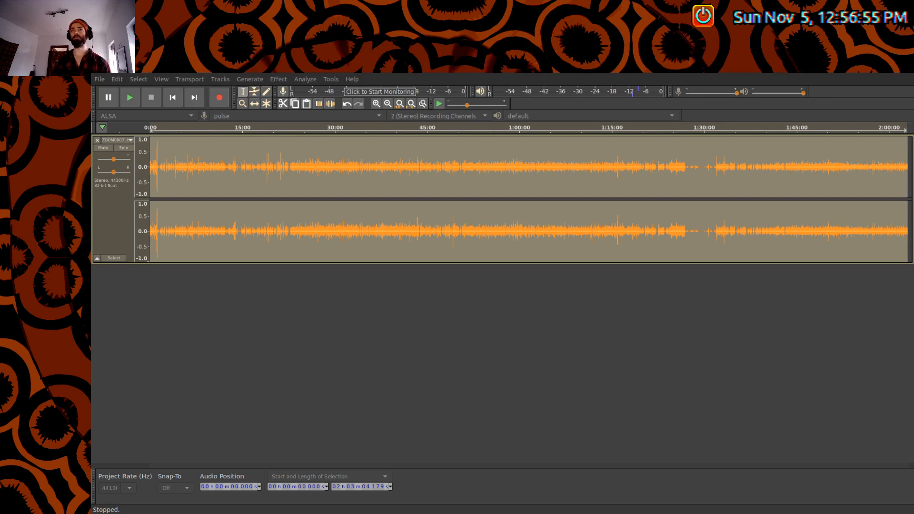
pyautogui.moveTo(587, 234)
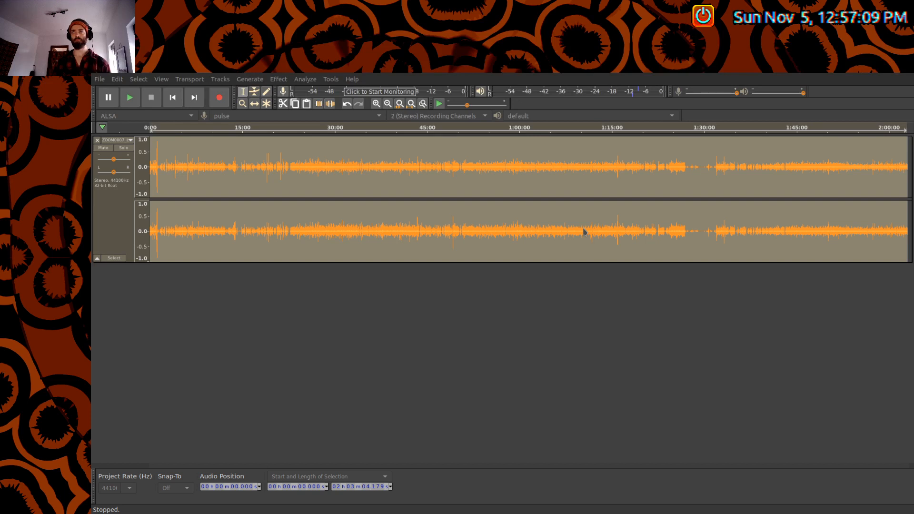
pyautogui.moveTo(581, 250)
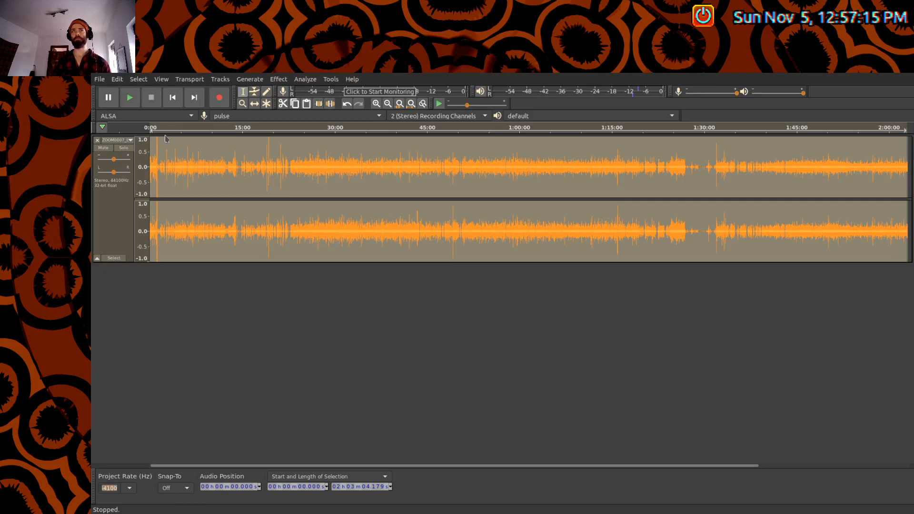
pyautogui.click(130, 98)
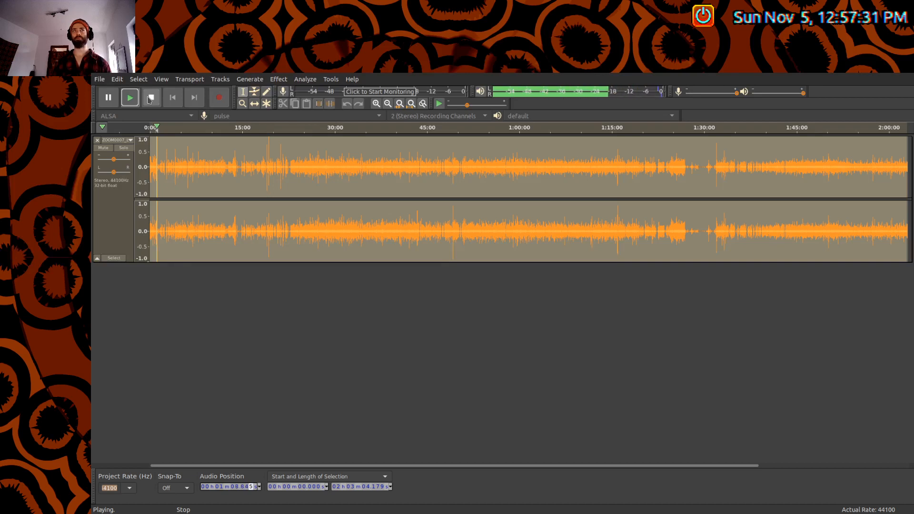
pyautogui.click(151, 97)
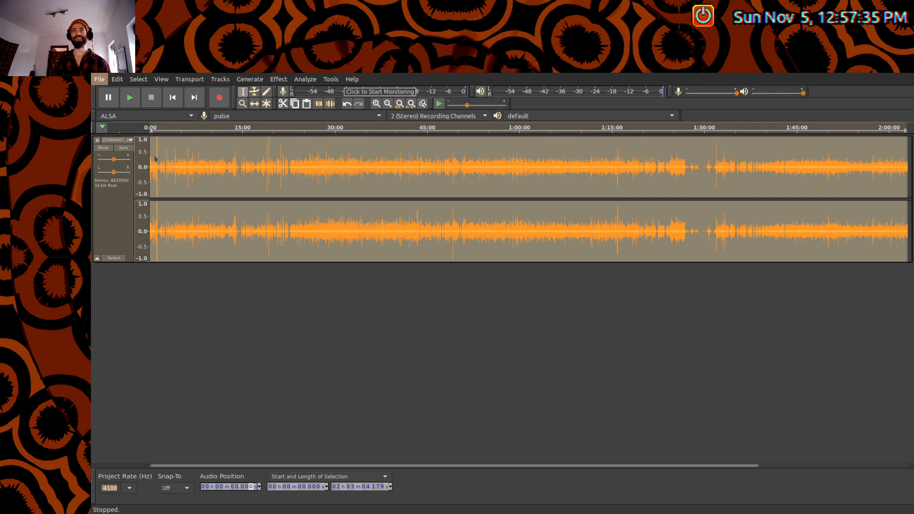
pyautogui.moveTo(237, 155)
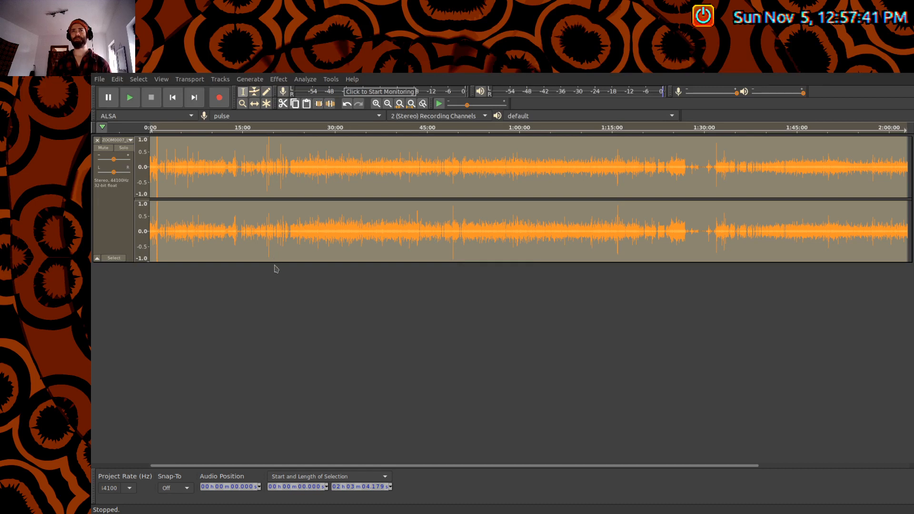
pyautogui.moveTo(342, 246)
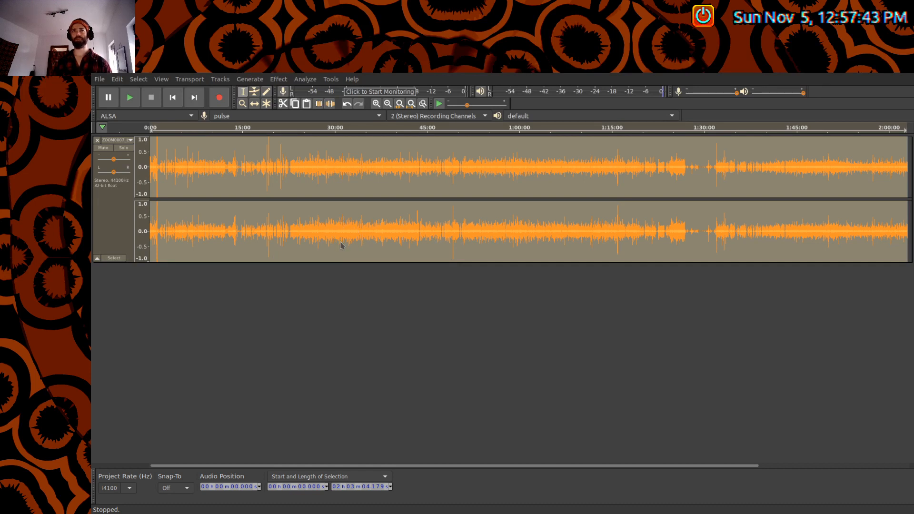
pyautogui.moveTo(392, 272)
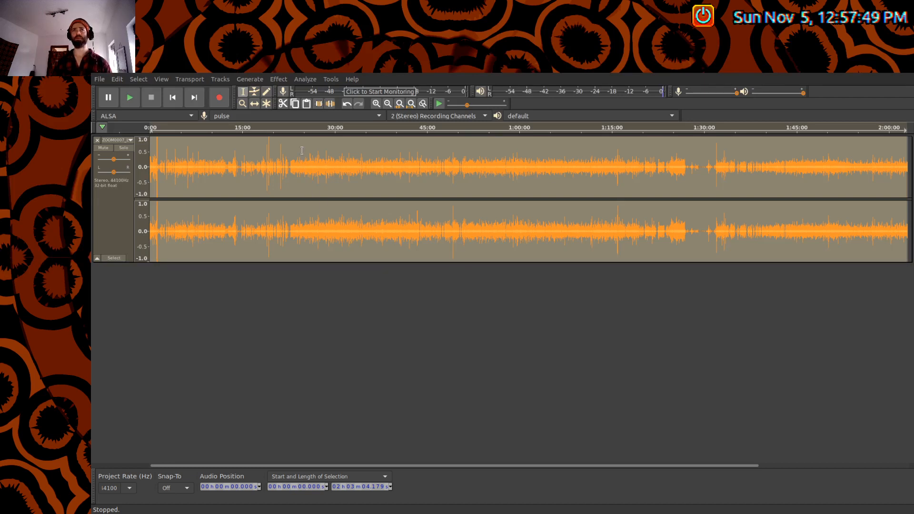
pyautogui.moveTo(293, 155)
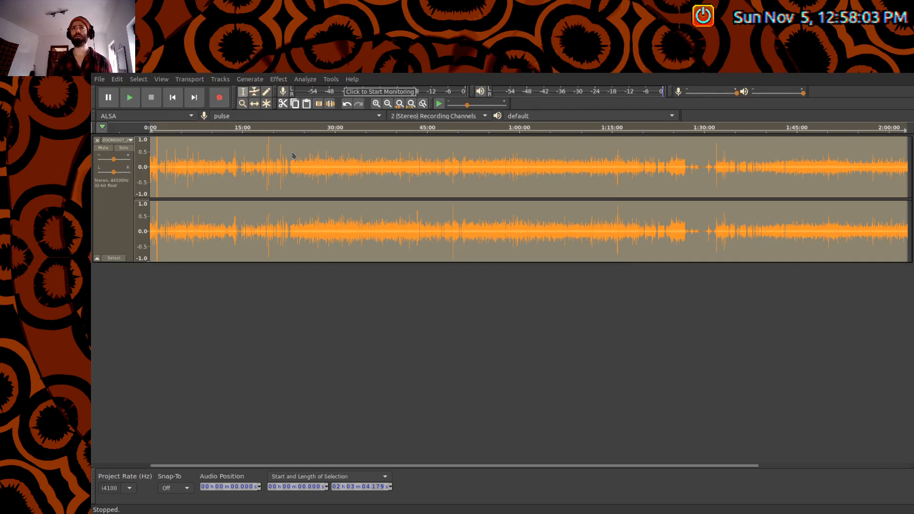
pyautogui.moveTo(594, 325)
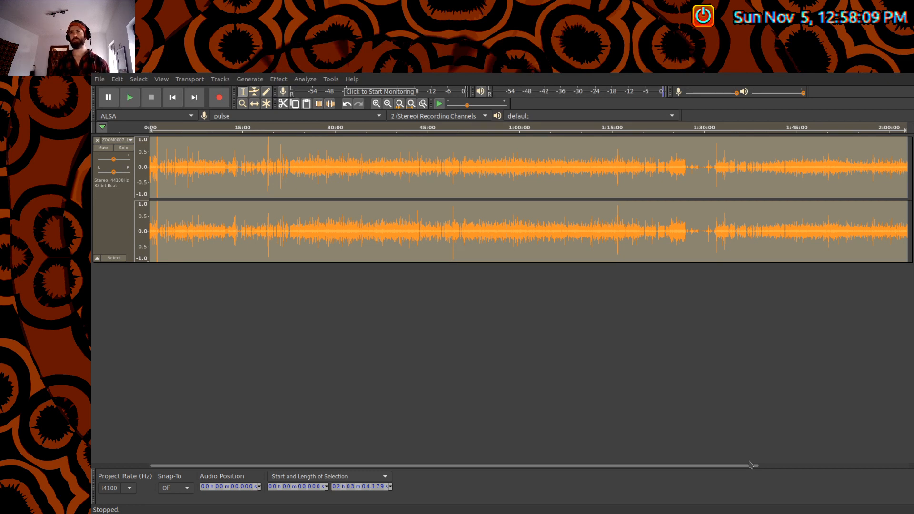
pyautogui.moveTo(562, 350)
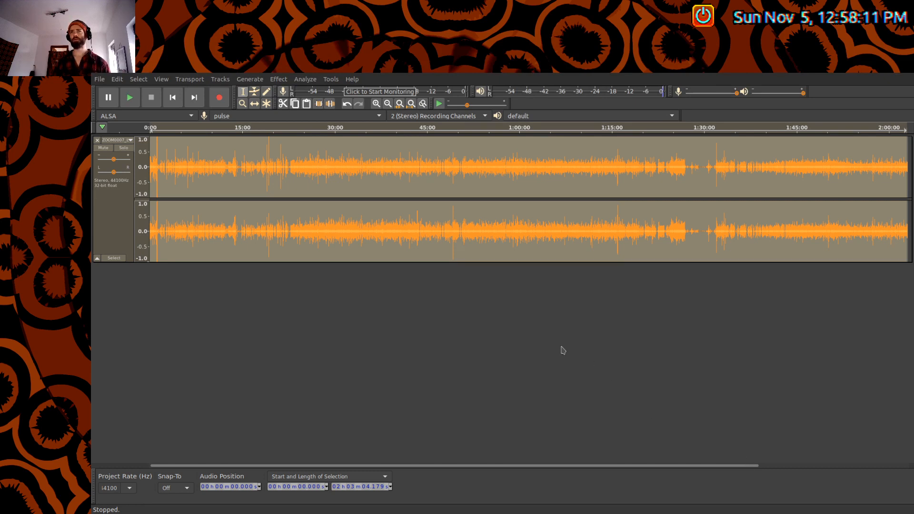
pyautogui.moveTo(598, 373)
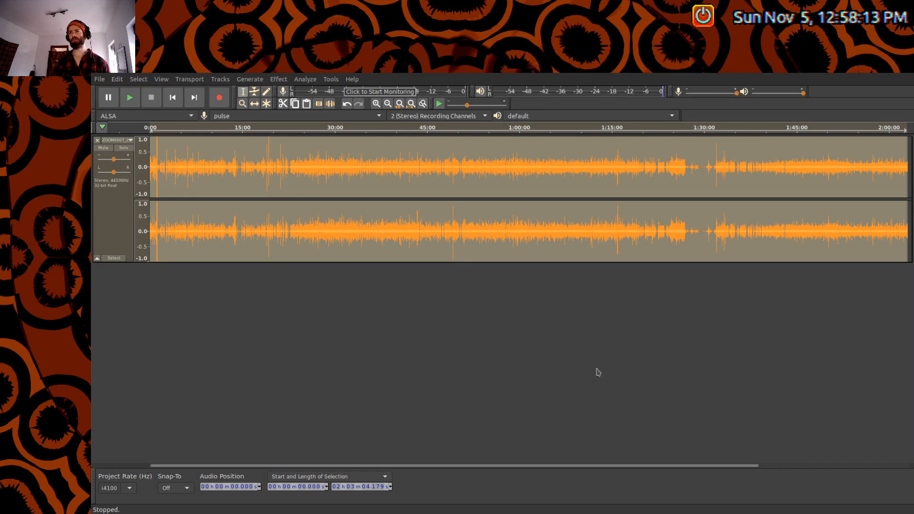
pyautogui.moveTo(599, 396)
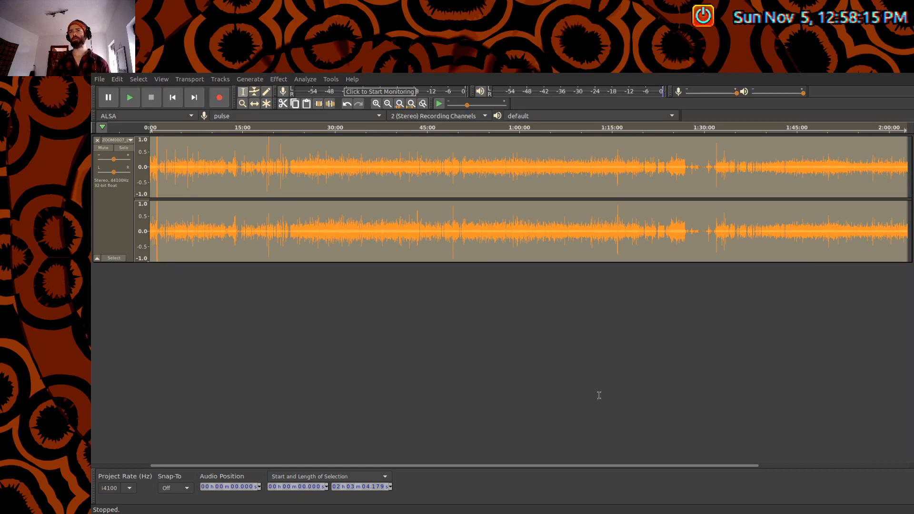
pyautogui.moveTo(560, 398)
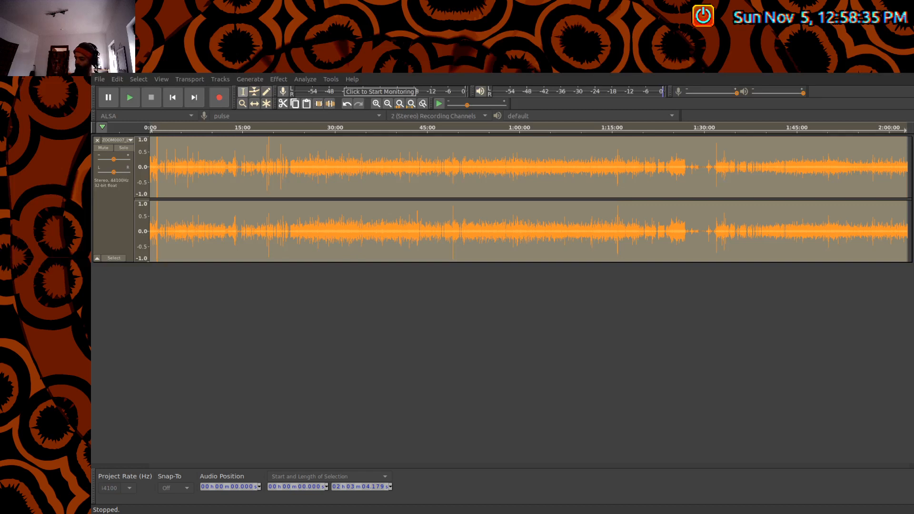
pyautogui.moveTo(489, 251)
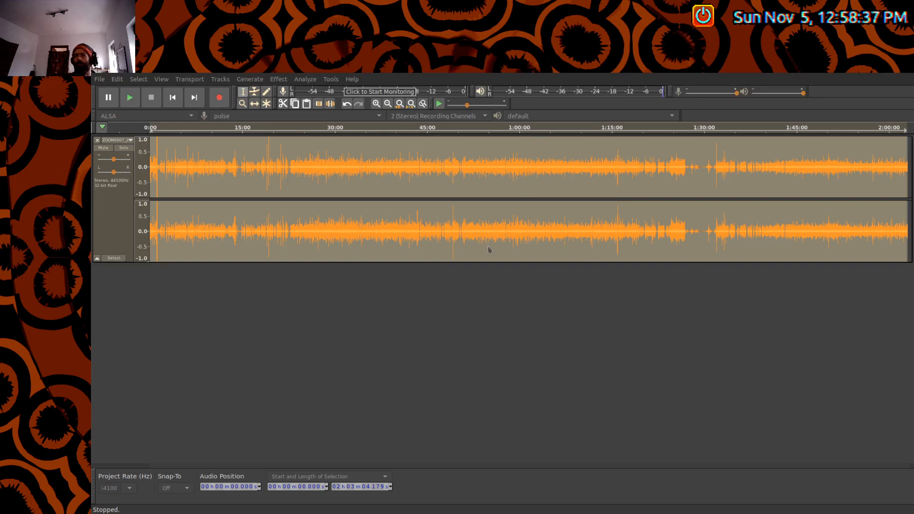
pyautogui.moveTo(495, 283)
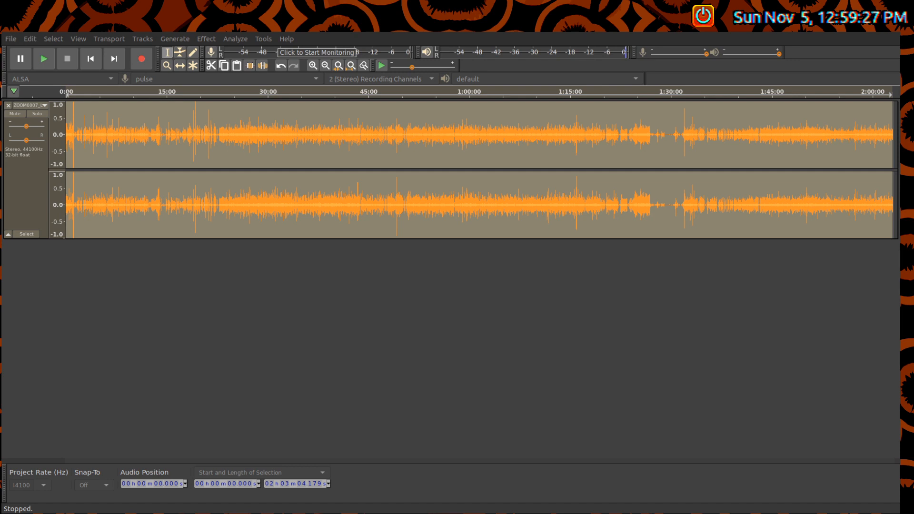
pyautogui.moveTo(695, 271)
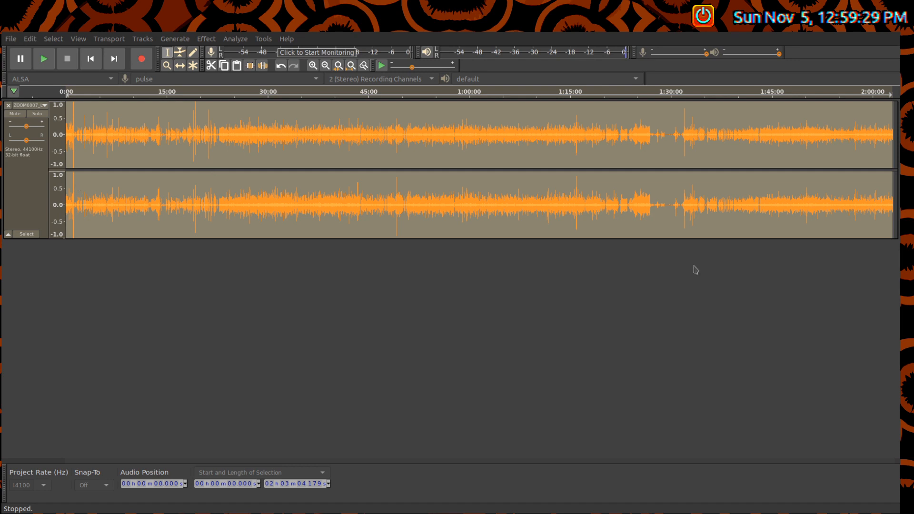
pyautogui.moveTo(662, 267)
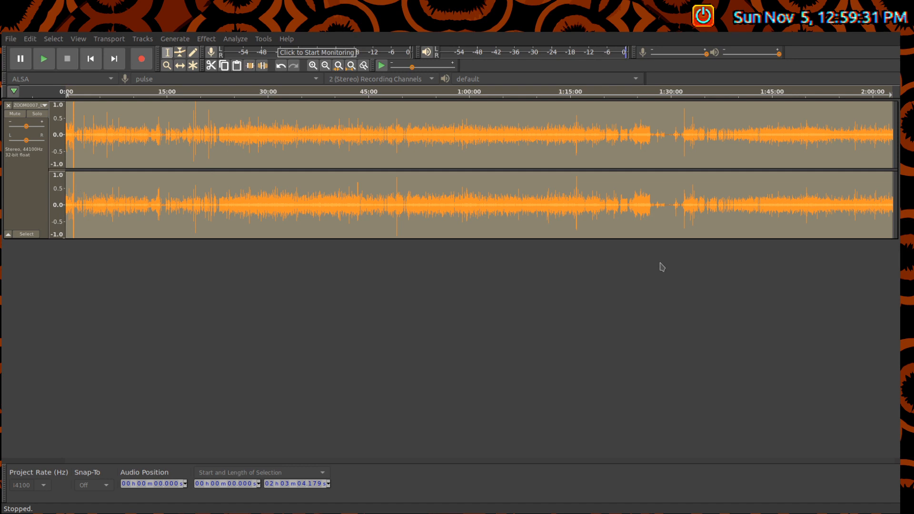
pyautogui.moveTo(660, 266)
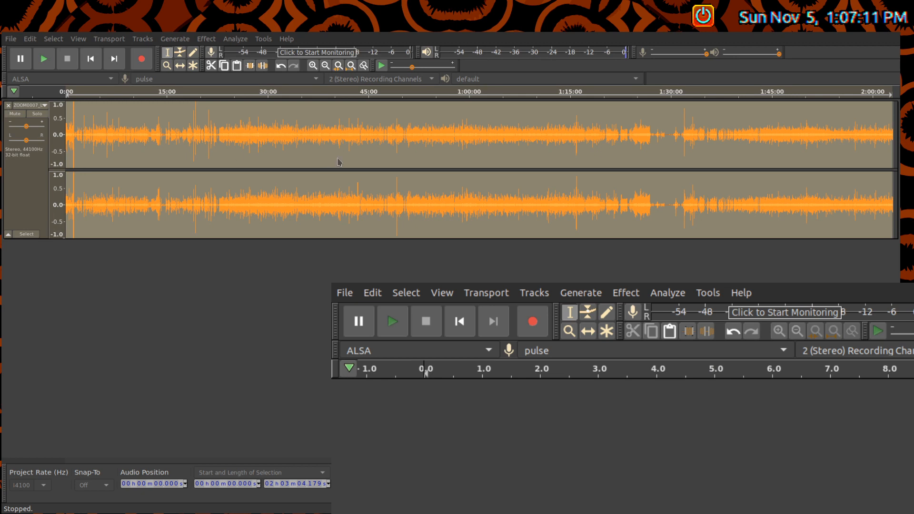
pyautogui.moveTo(233, 370)
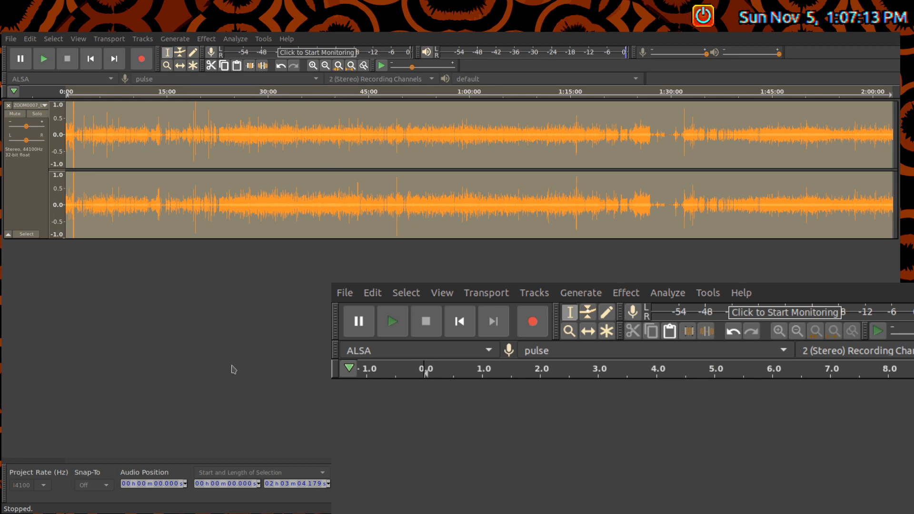
pyautogui.moveTo(112, 120)
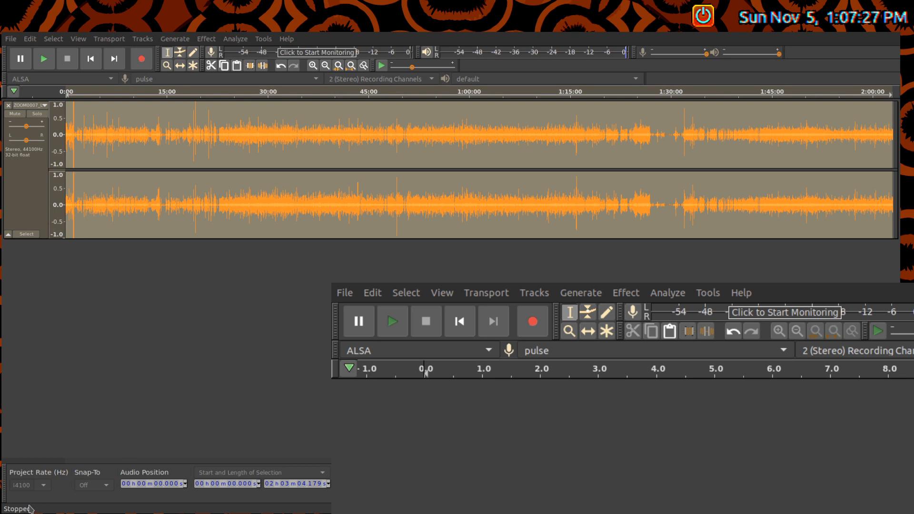
pyautogui.moveTo(127, 506)
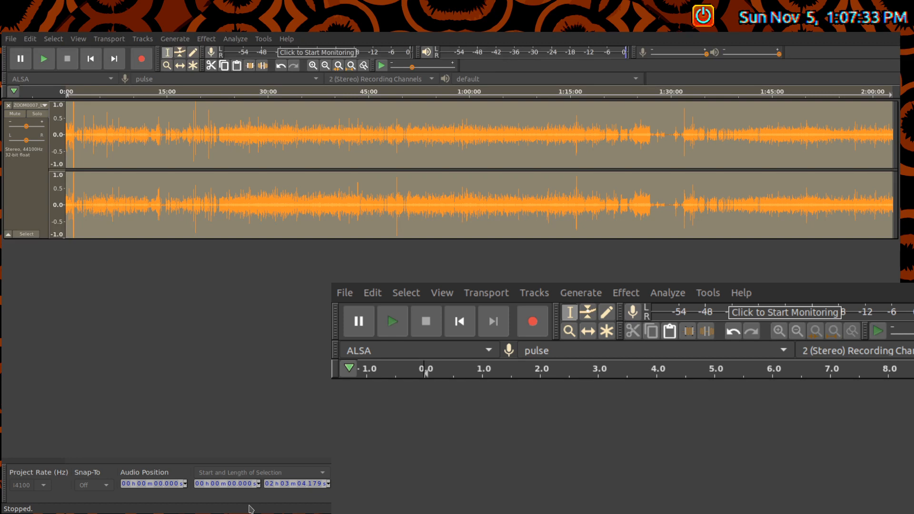
pyautogui.moveTo(847, 156)
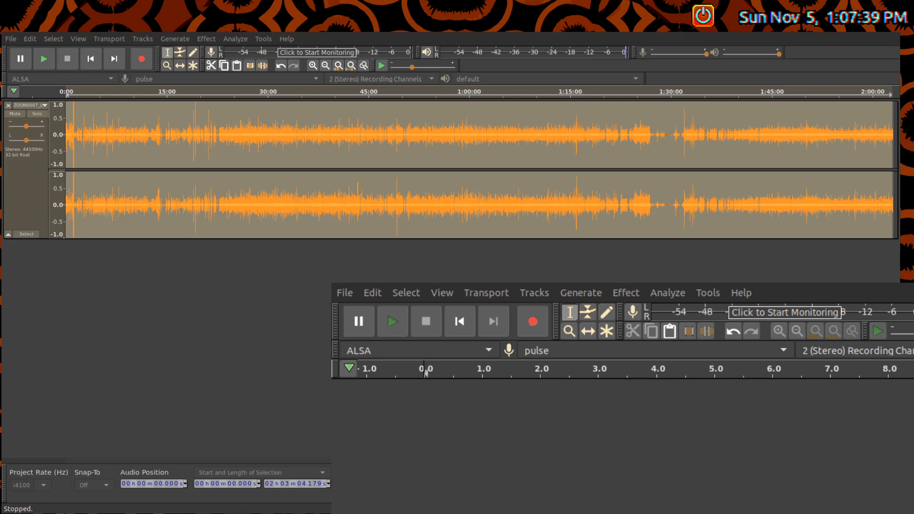
pyautogui.moveTo(276, 454)
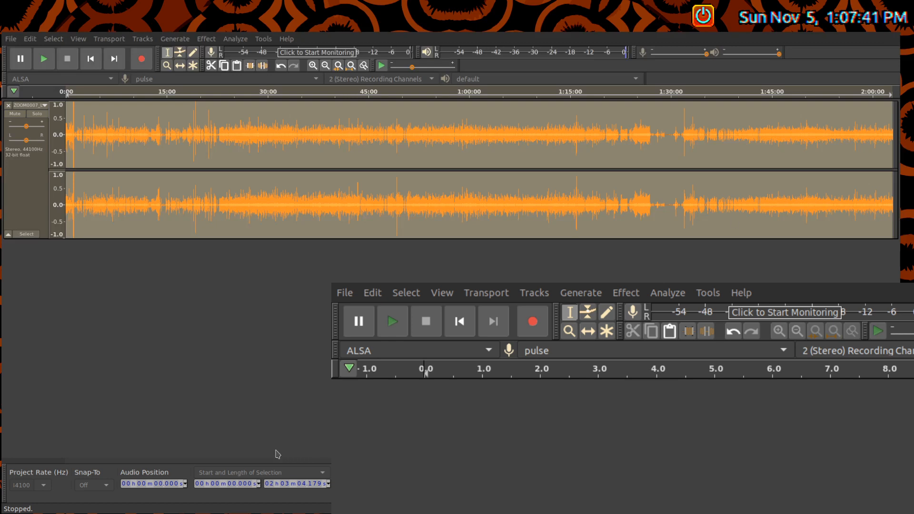
pyautogui.moveTo(127, 119)
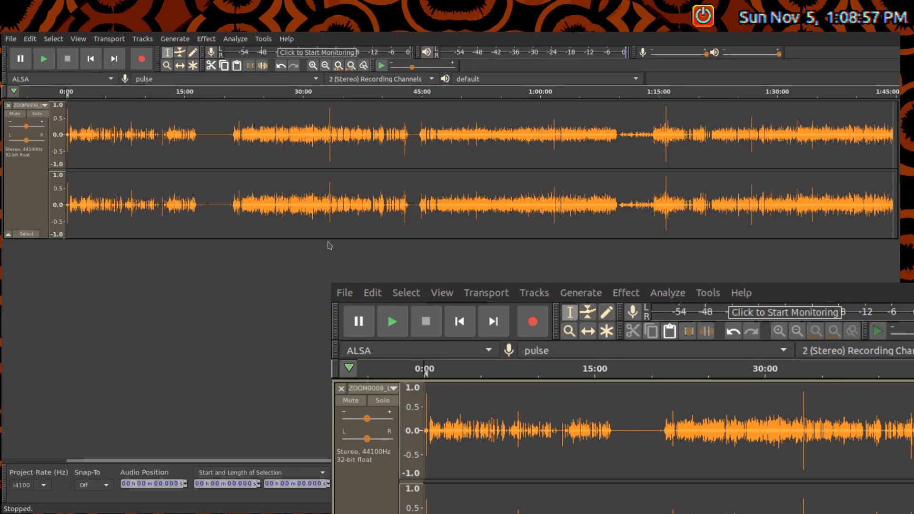
# Select the whole 1 h 45 min stereo recording end to end
pyautogui.click(44, 58)
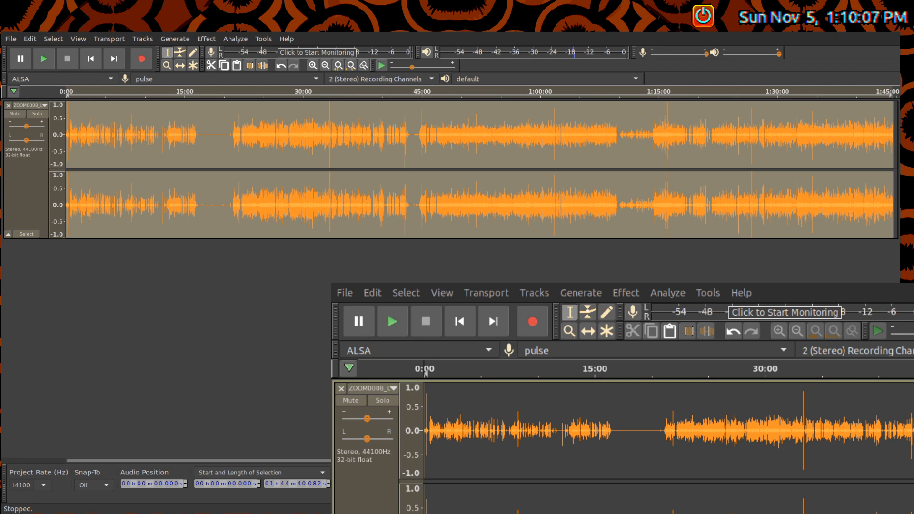
# Audition from about 20:00, then mark a 4 m 44 s region starting at 16:17
pyautogui.click(45, 59)
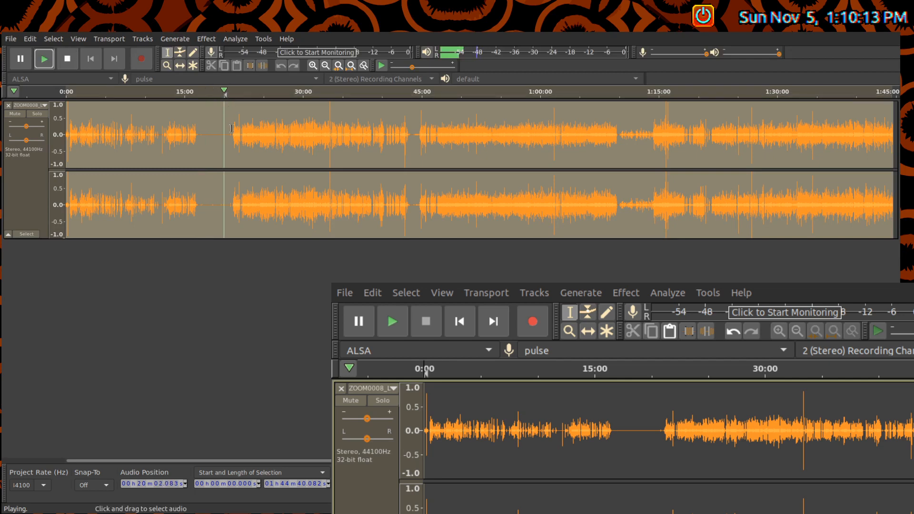
pyautogui.moveTo(197, 134); pyautogui.dragTo(232, 134)
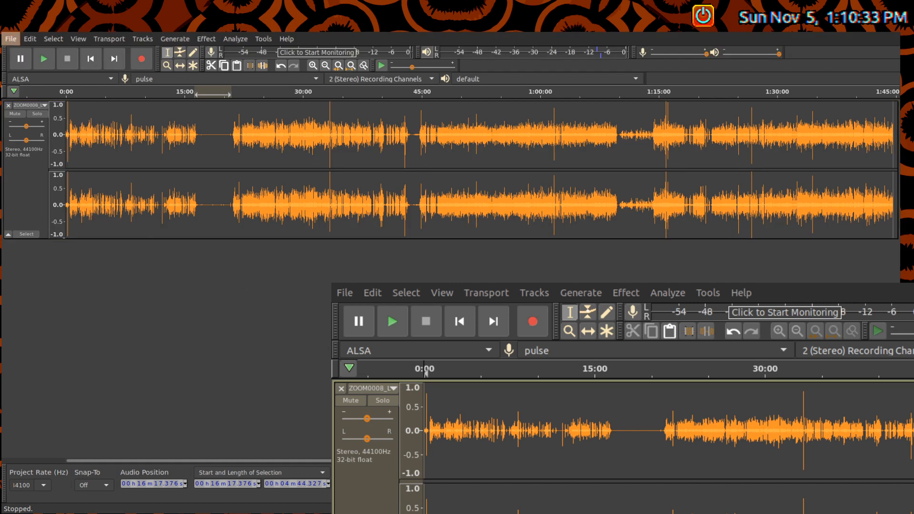
pyautogui.moveTo(315, 288)
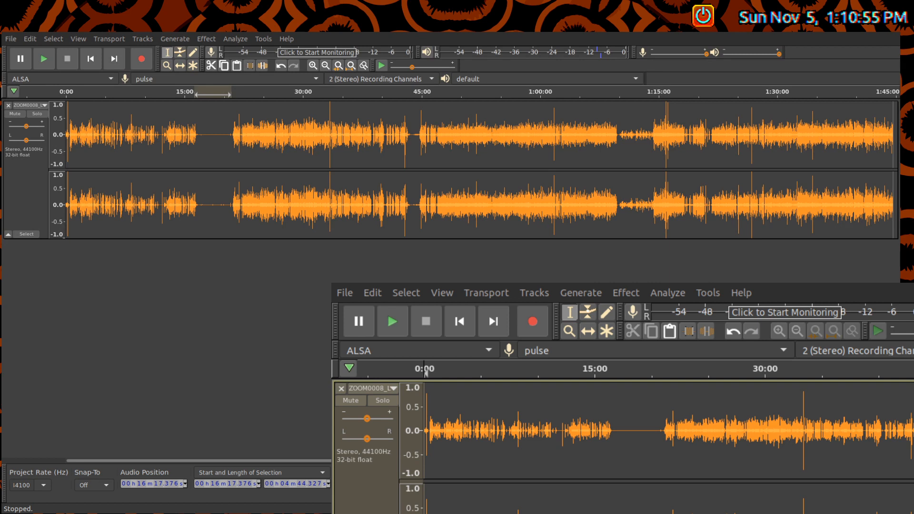
pyautogui.moveTo(271, 252)
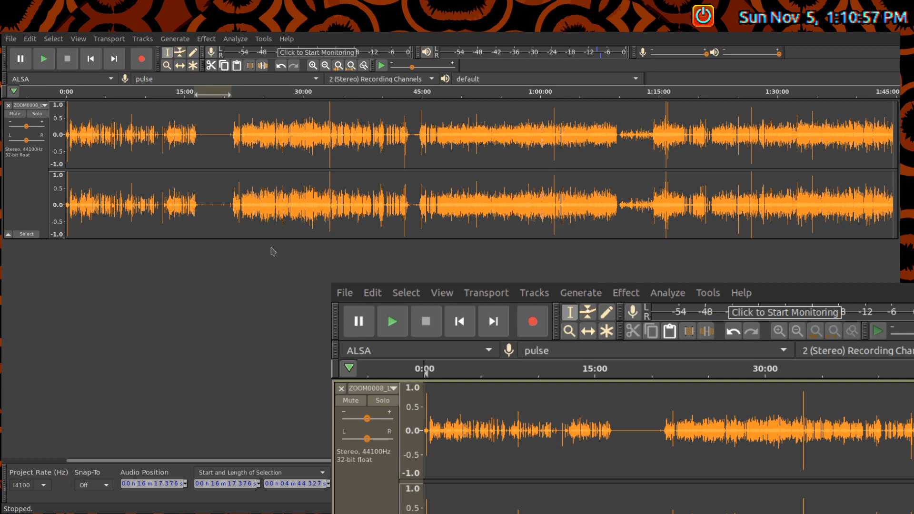
pyautogui.moveTo(356, 188)
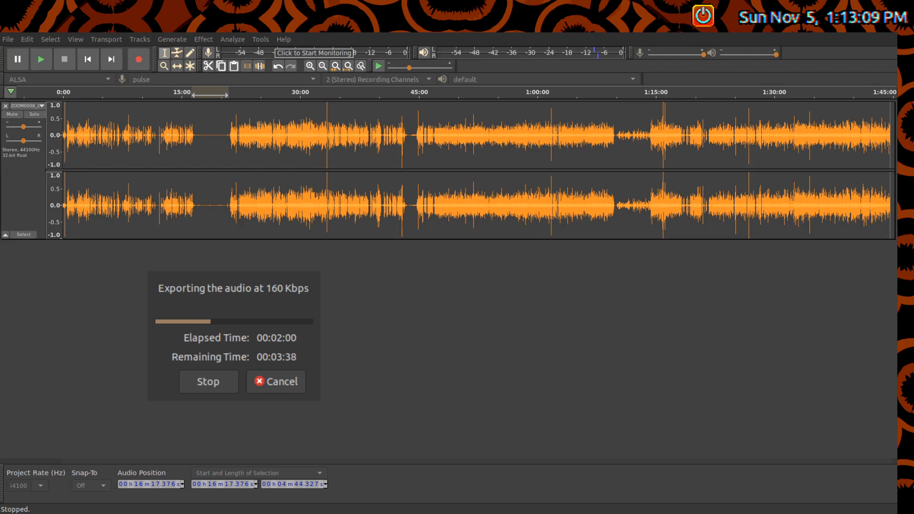
pyautogui.moveTo(148, 449)
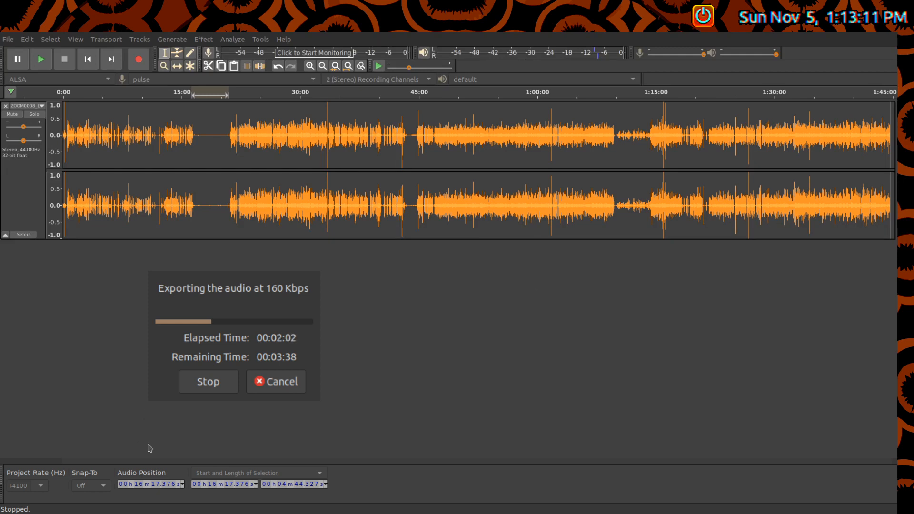
pyautogui.moveTo(472, 310)
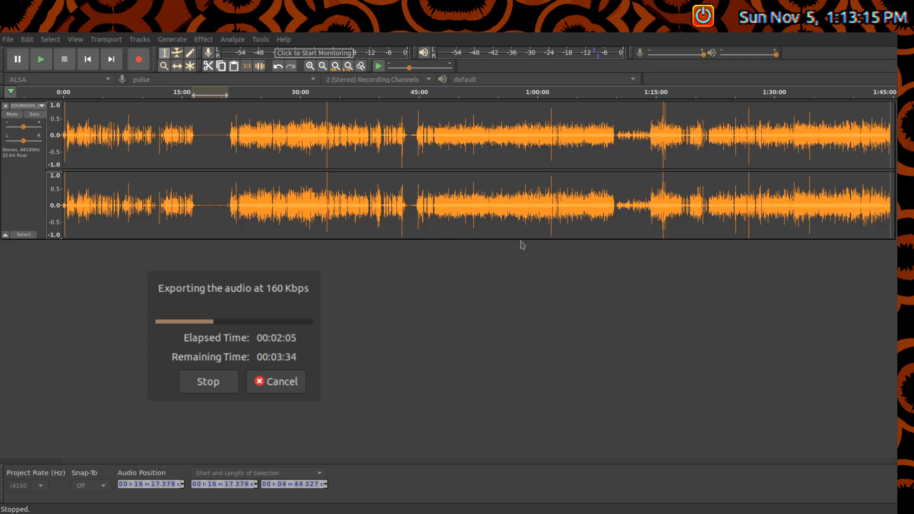
pyautogui.moveTo(250, 443)
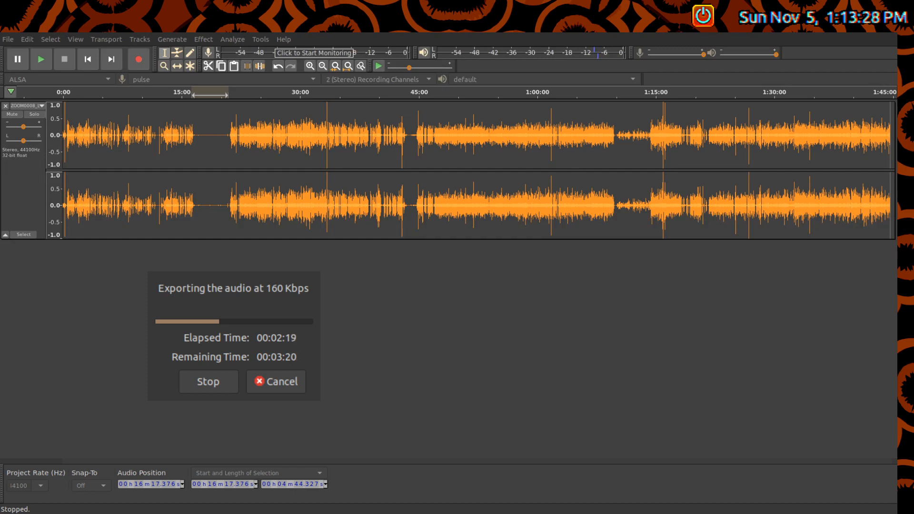
pyautogui.moveTo(470, 265)
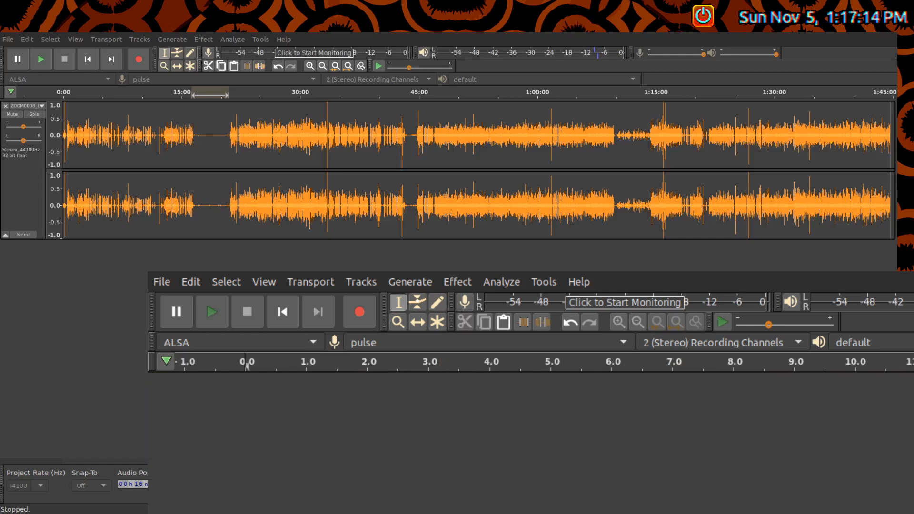
pyautogui.moveTo(401, 221)
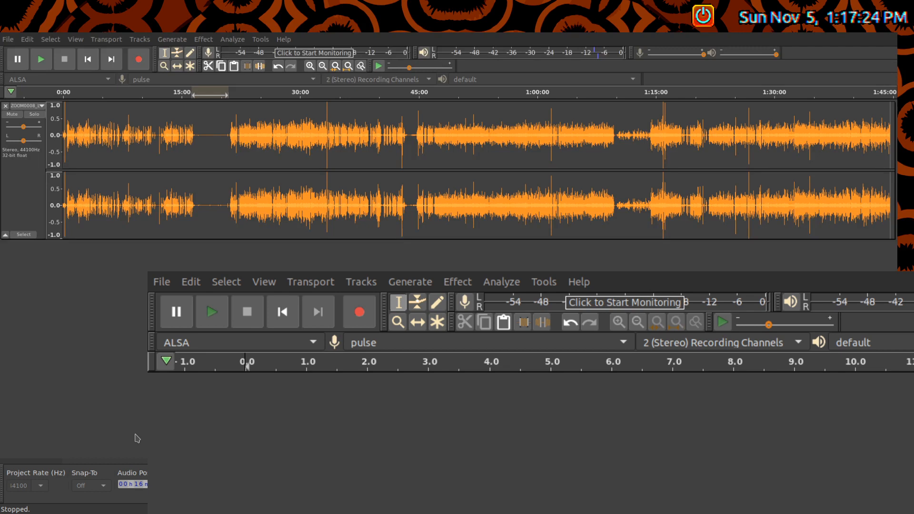
pyautogui.moveTo(585, 173)
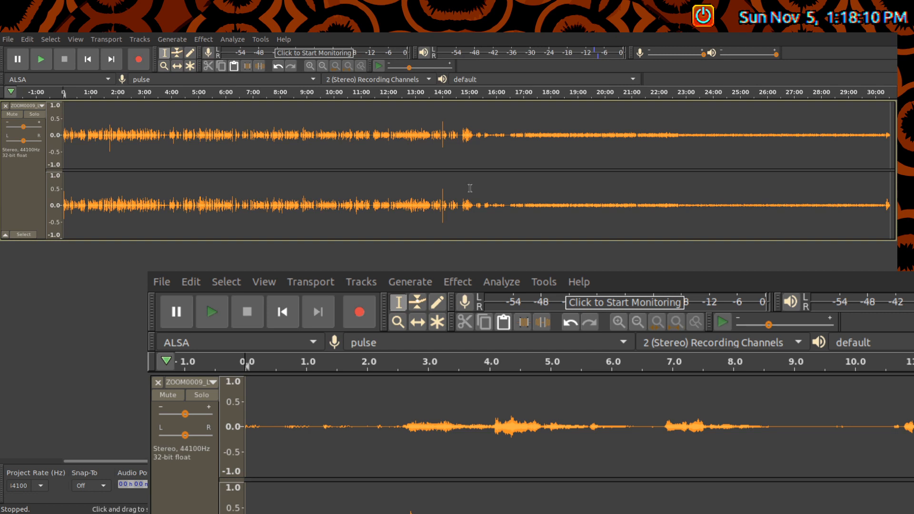
pyautogui.click(40, 59)
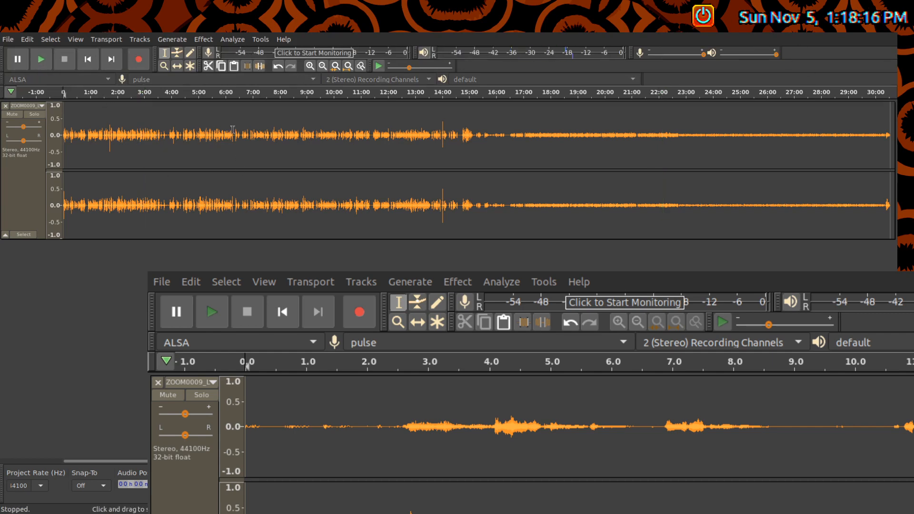
pyautogui.click(260, 143)
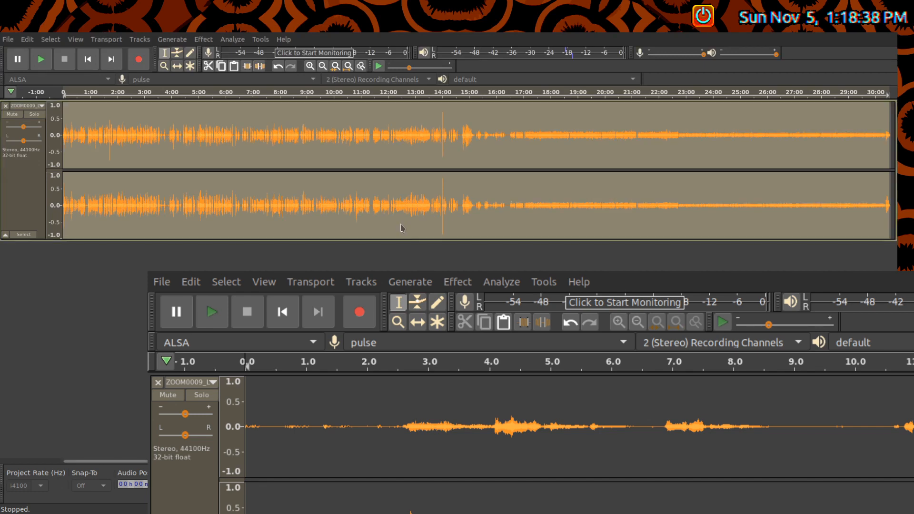
pyautogui.click(41, 59)
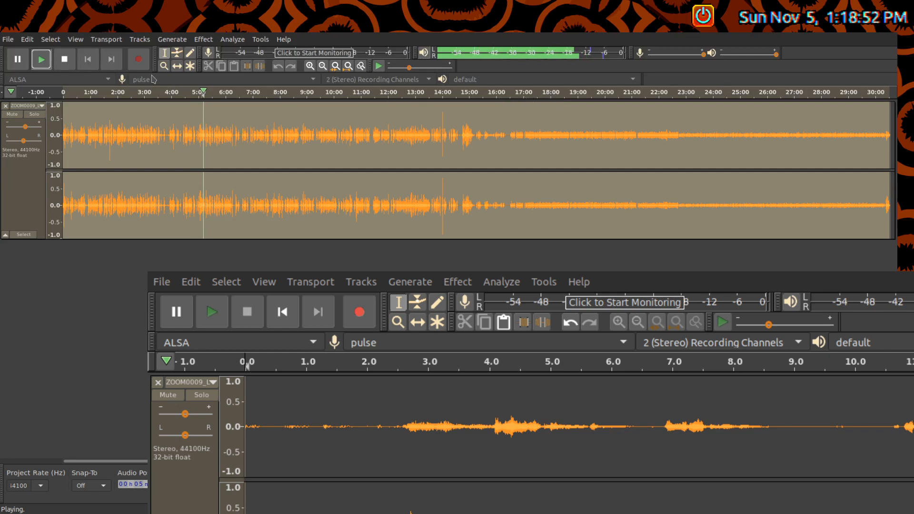
pyautogui.click(65, 59)
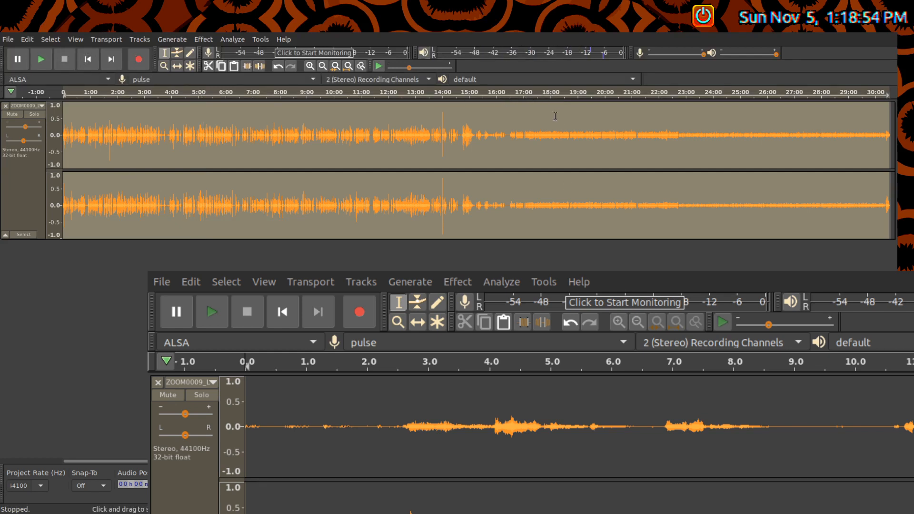
pyautogui.click(41, 59)
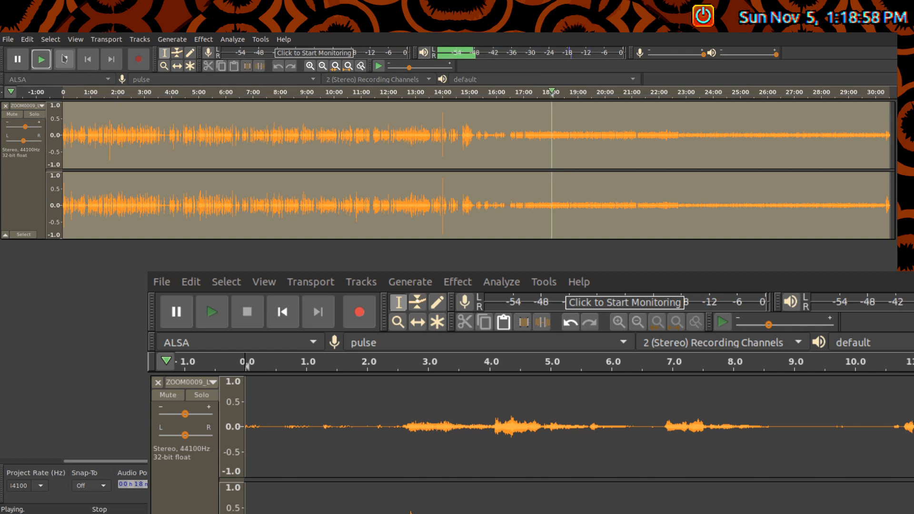
pyautogui.click(65, 59)
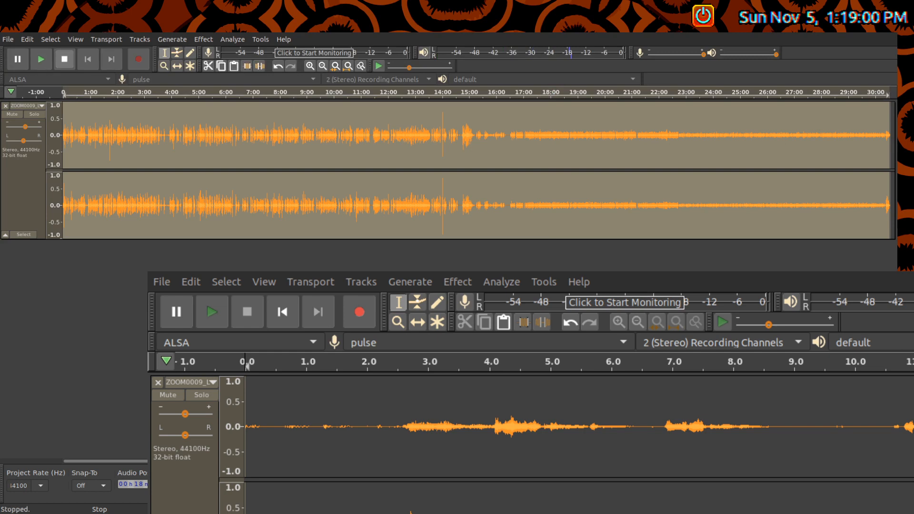
pyautogui.click(41, 59)
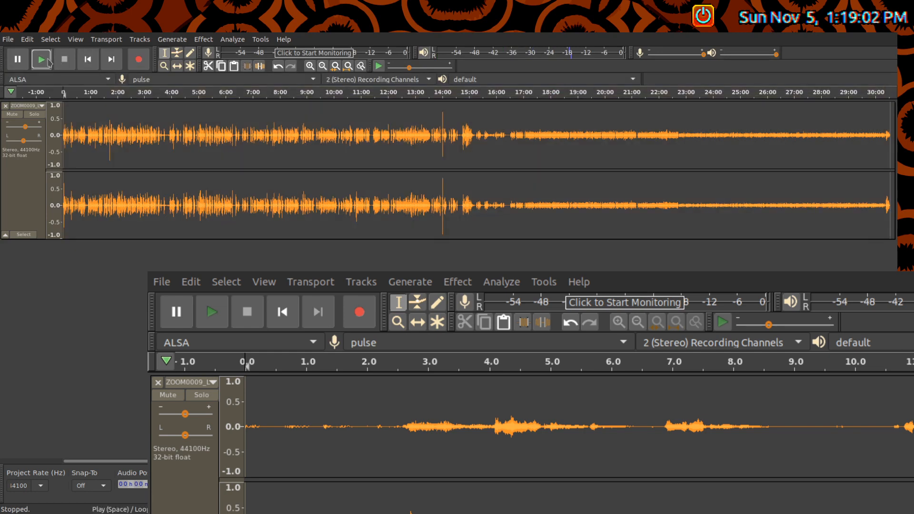
pyautogui.click(41, 59)
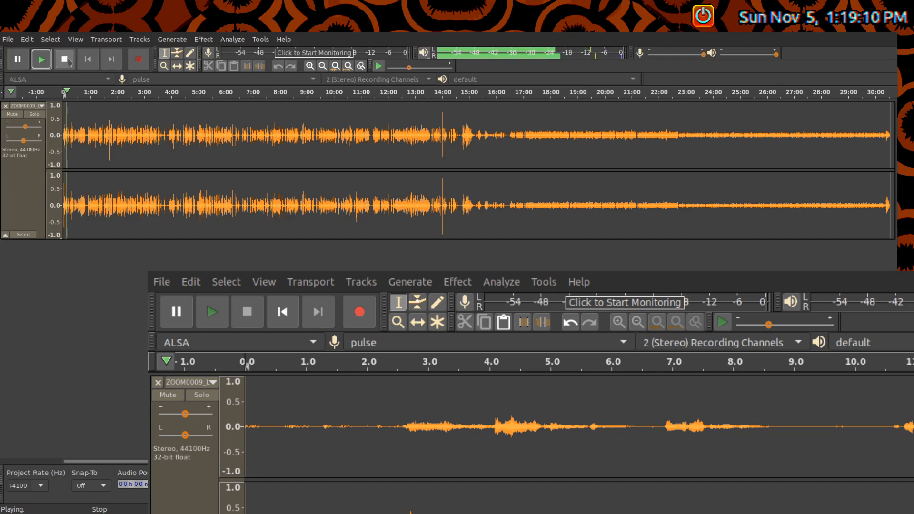
pyautogui.click(63, 59)
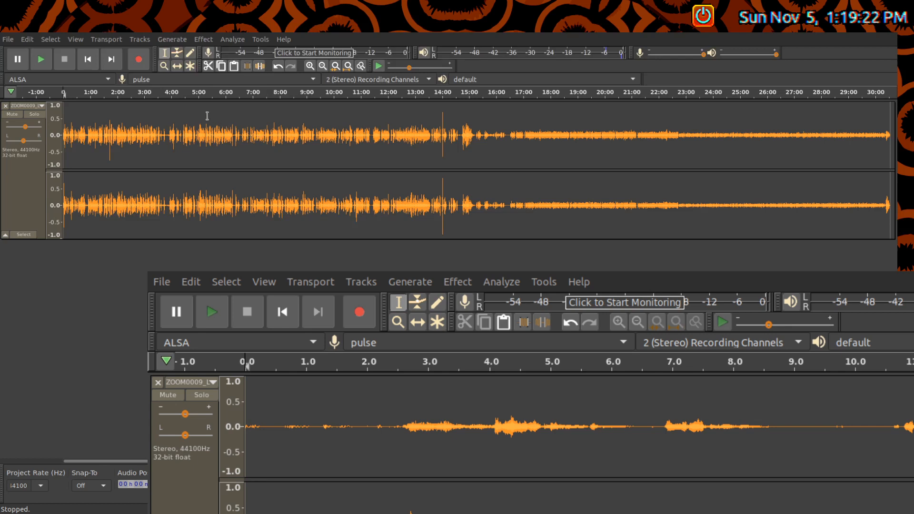
pyautogui.moveTo(231, 128)
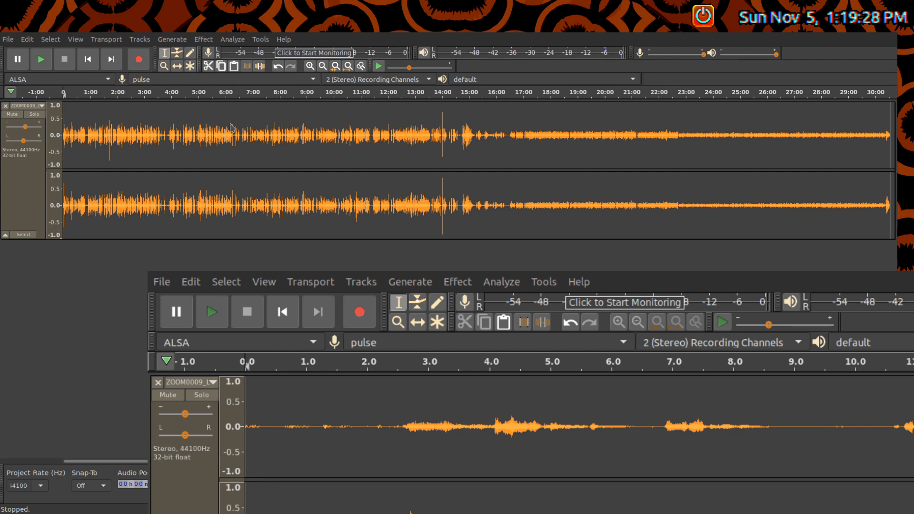
pyautogui.click(41, 59)
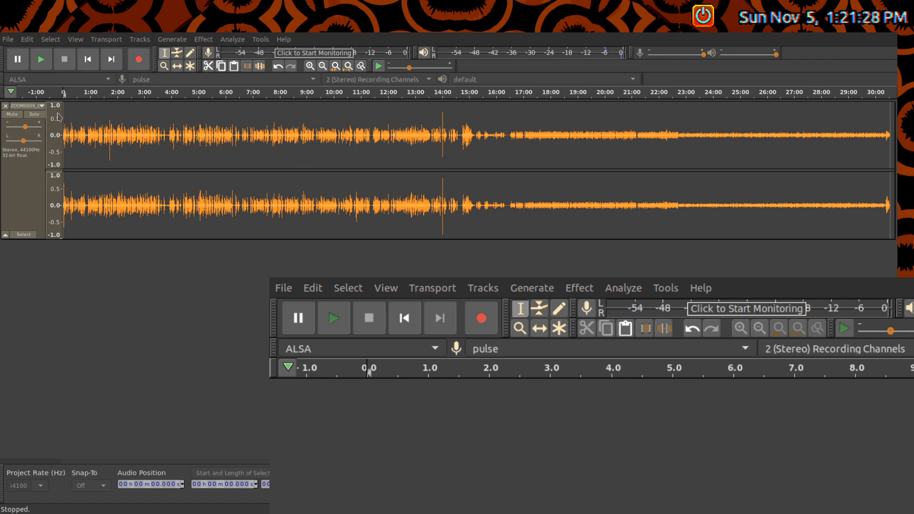
pyautogui.moveTo(149, 152)
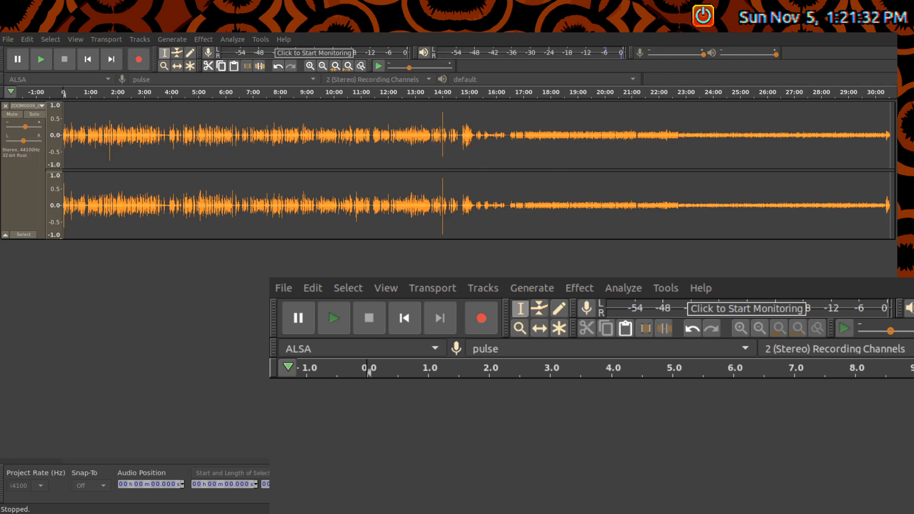
pyautogui.moveTo(316, 242)
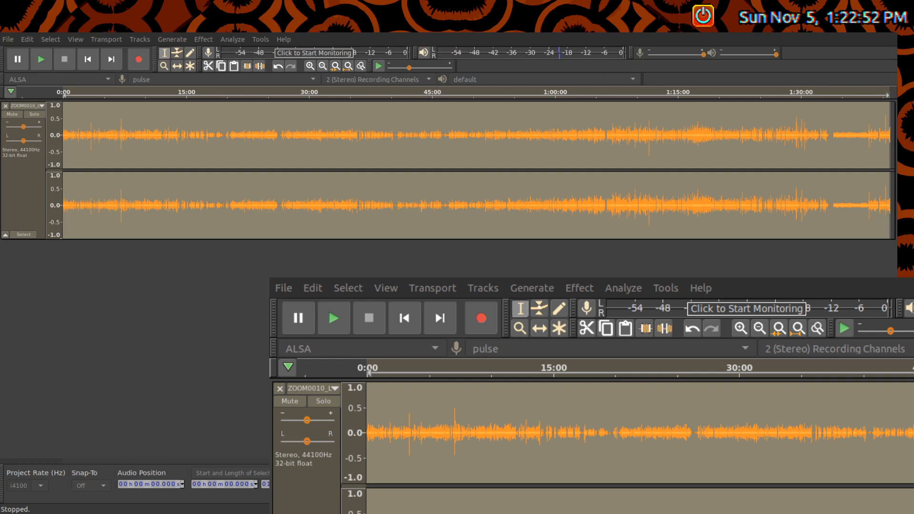
pyautogui.moveTo(436, 98)
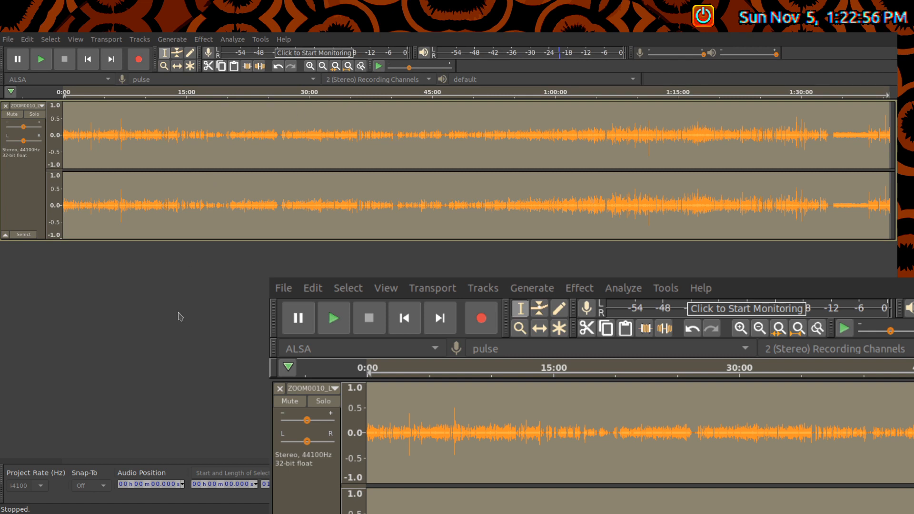
pyautogui.moveTo(3, 175)
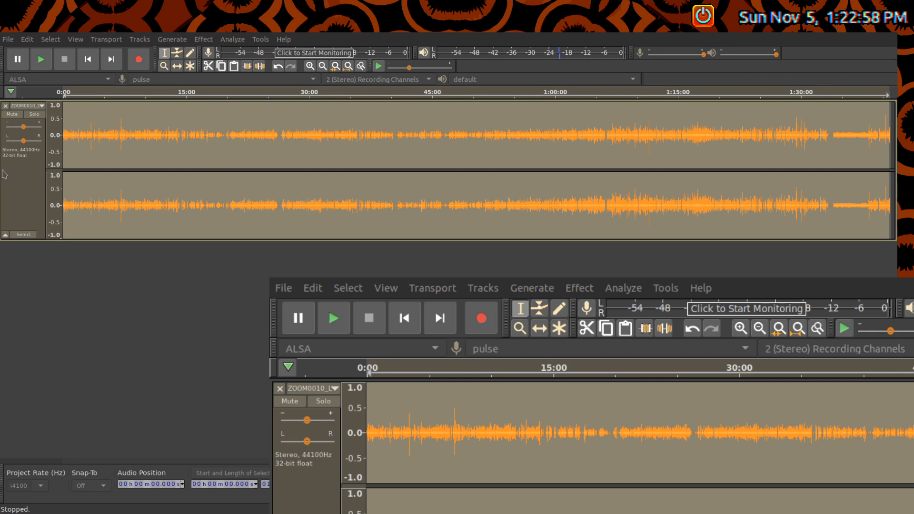
pyautogui.moveTo(362, 148)
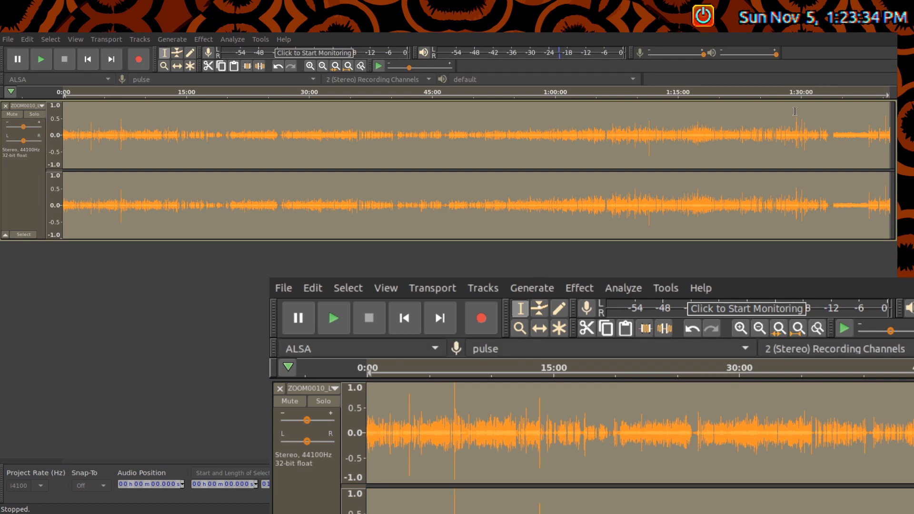
pyautogui.moveTo(30, 504)
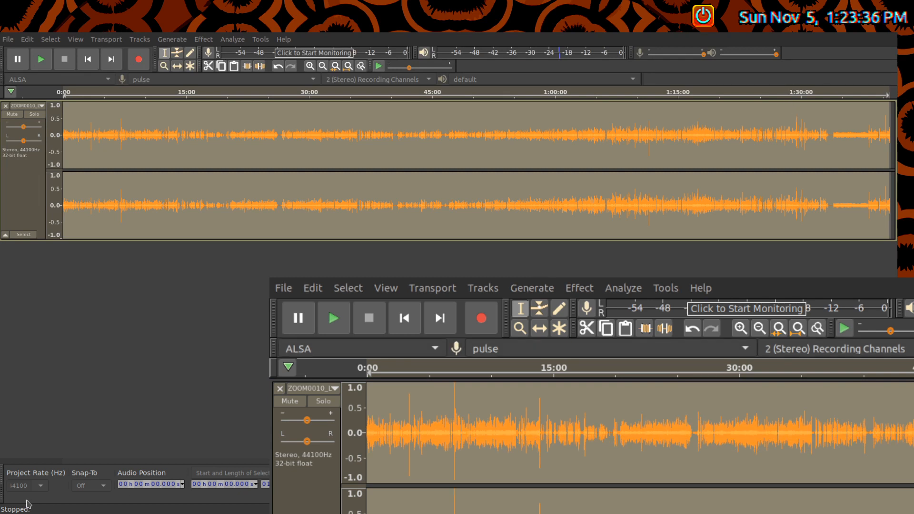
pyautogui.moveTo(794, 96)
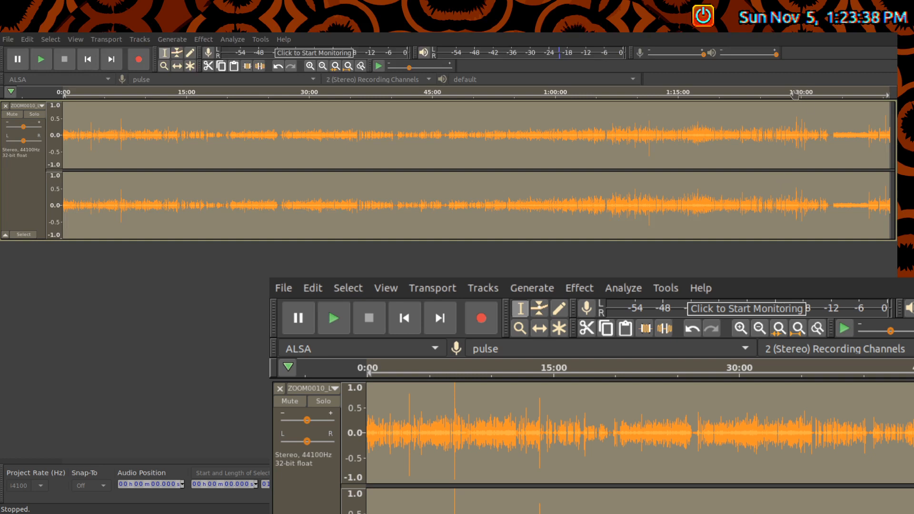
pyautogui.click(333, 319)
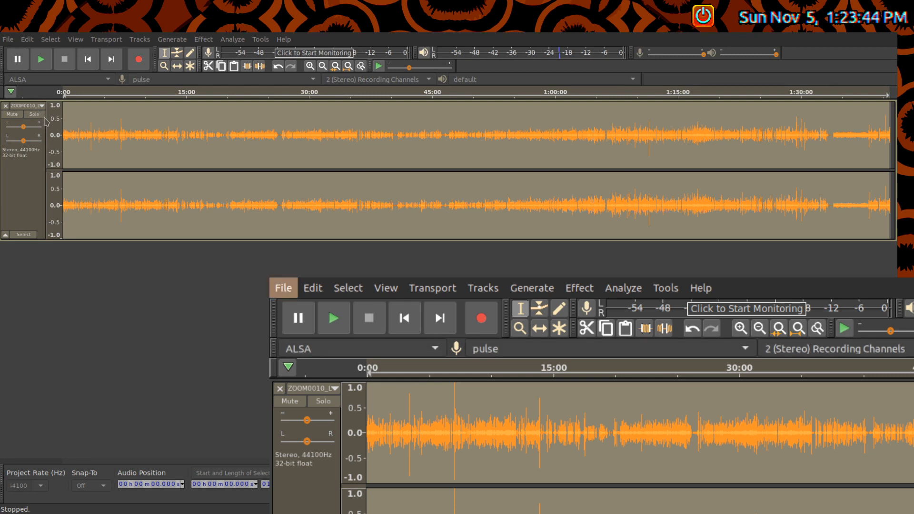
pyautogui.moveTo(487, 270)
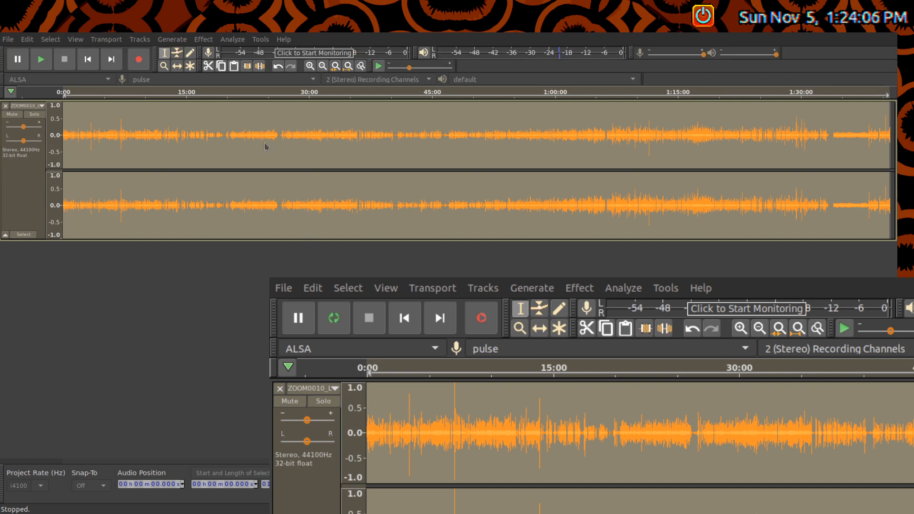
pyautogui.click(334, 318)
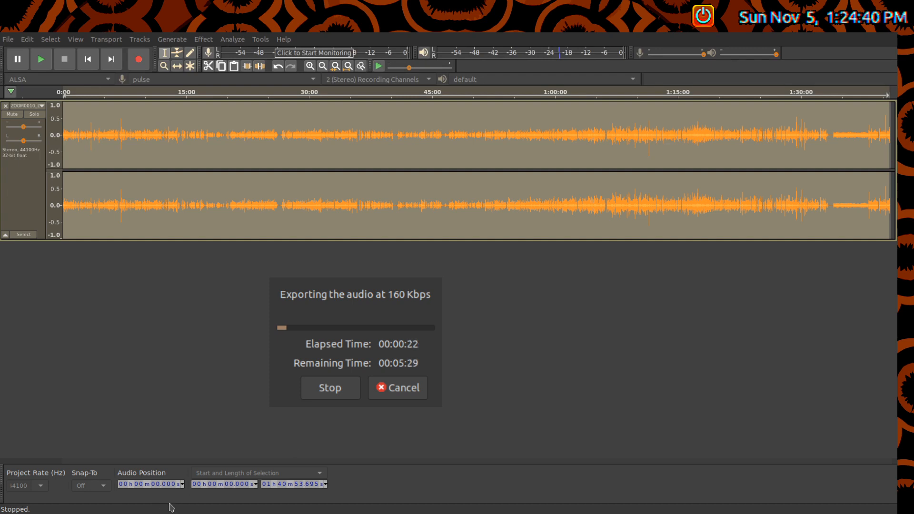
pyautogui.moveTo(279, 511)
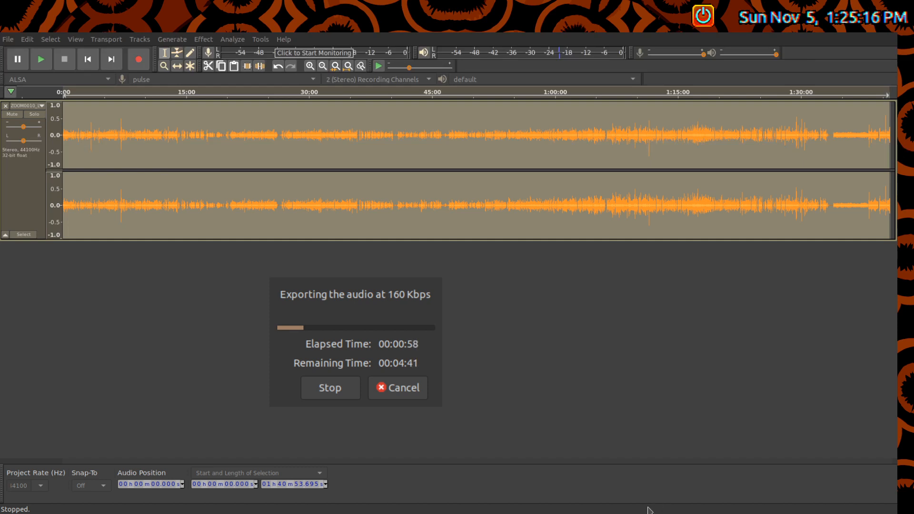
pyautogui.moveTo(290, 439)
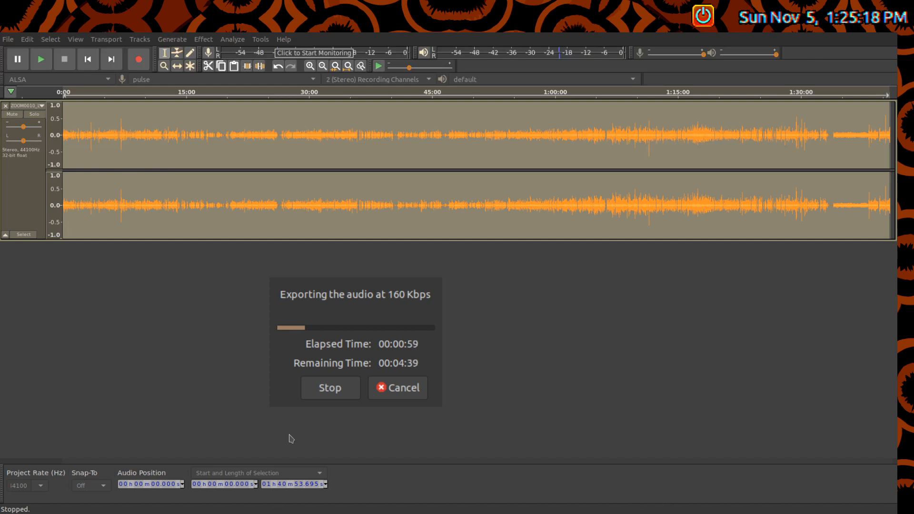
pyautogui.moveTo(357, 505)
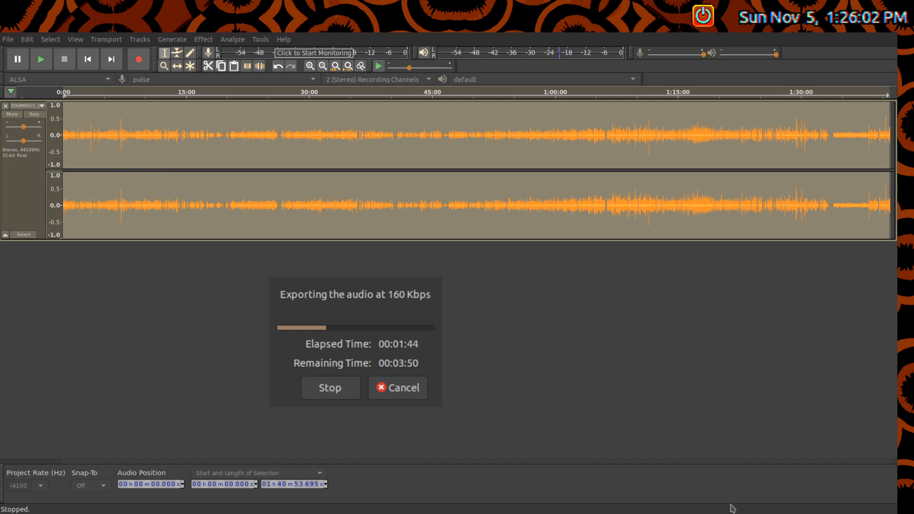
pyautogui.moveTo(606, 393)
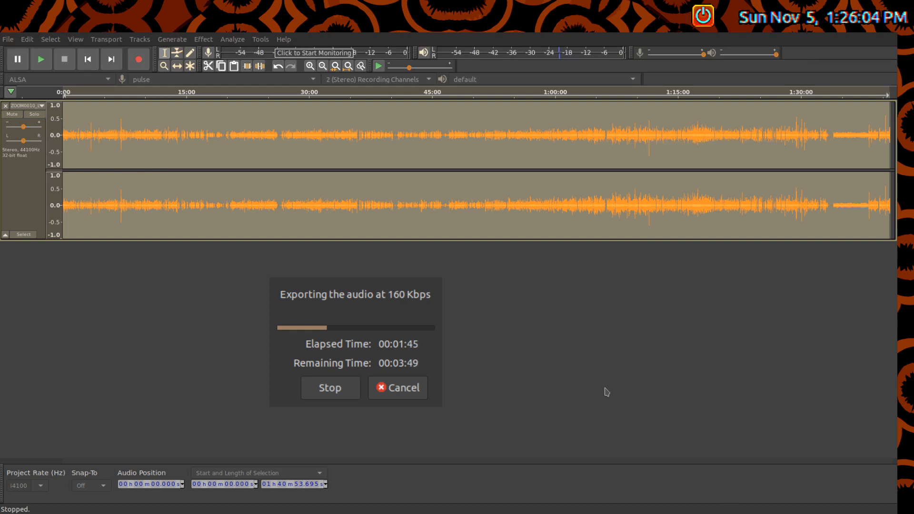
pyautogui.moveTo(759, 511)
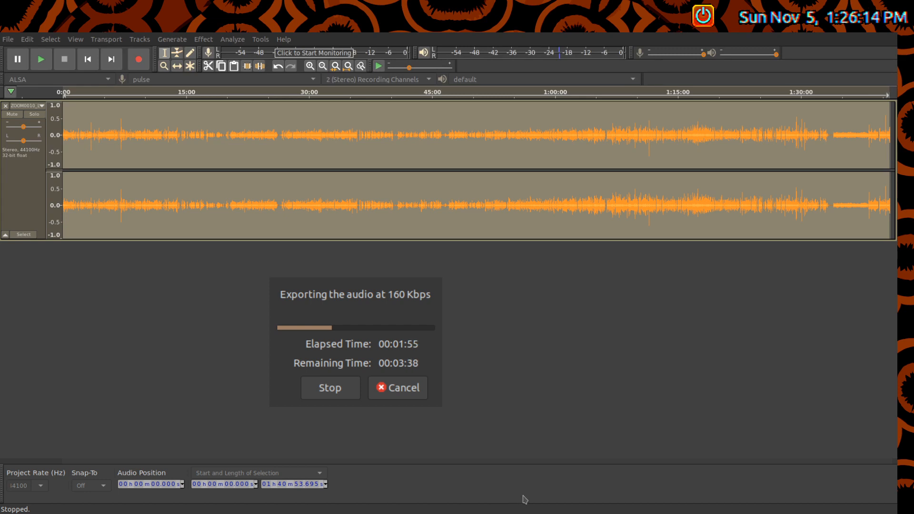
pyautogui.moveTo(490, 443)
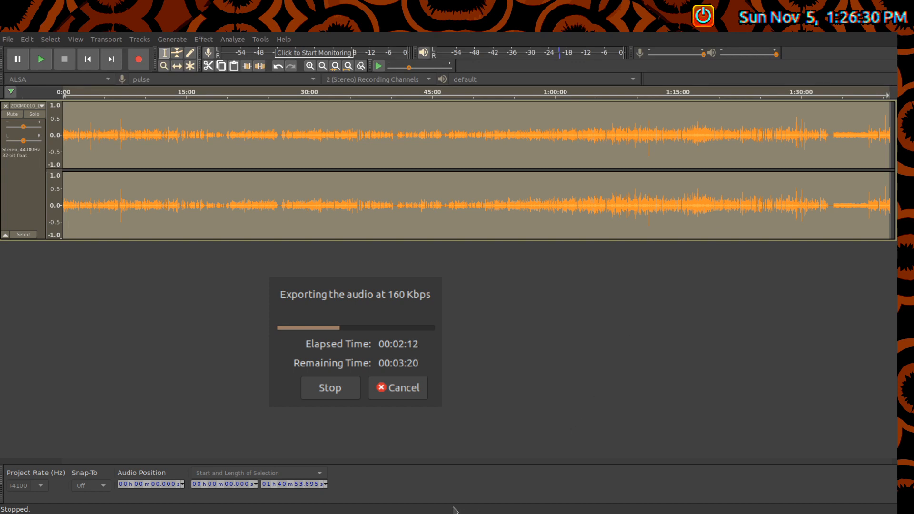
pyautogui.moveTo(548, 393)
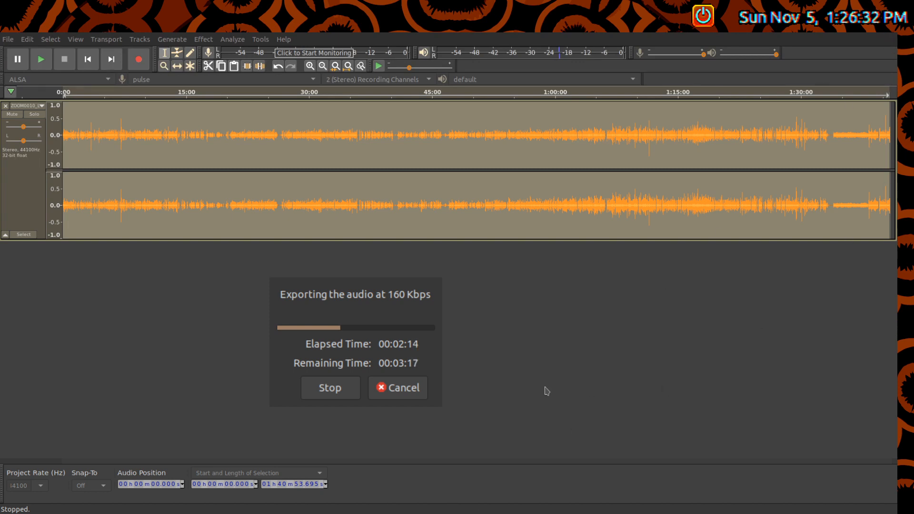